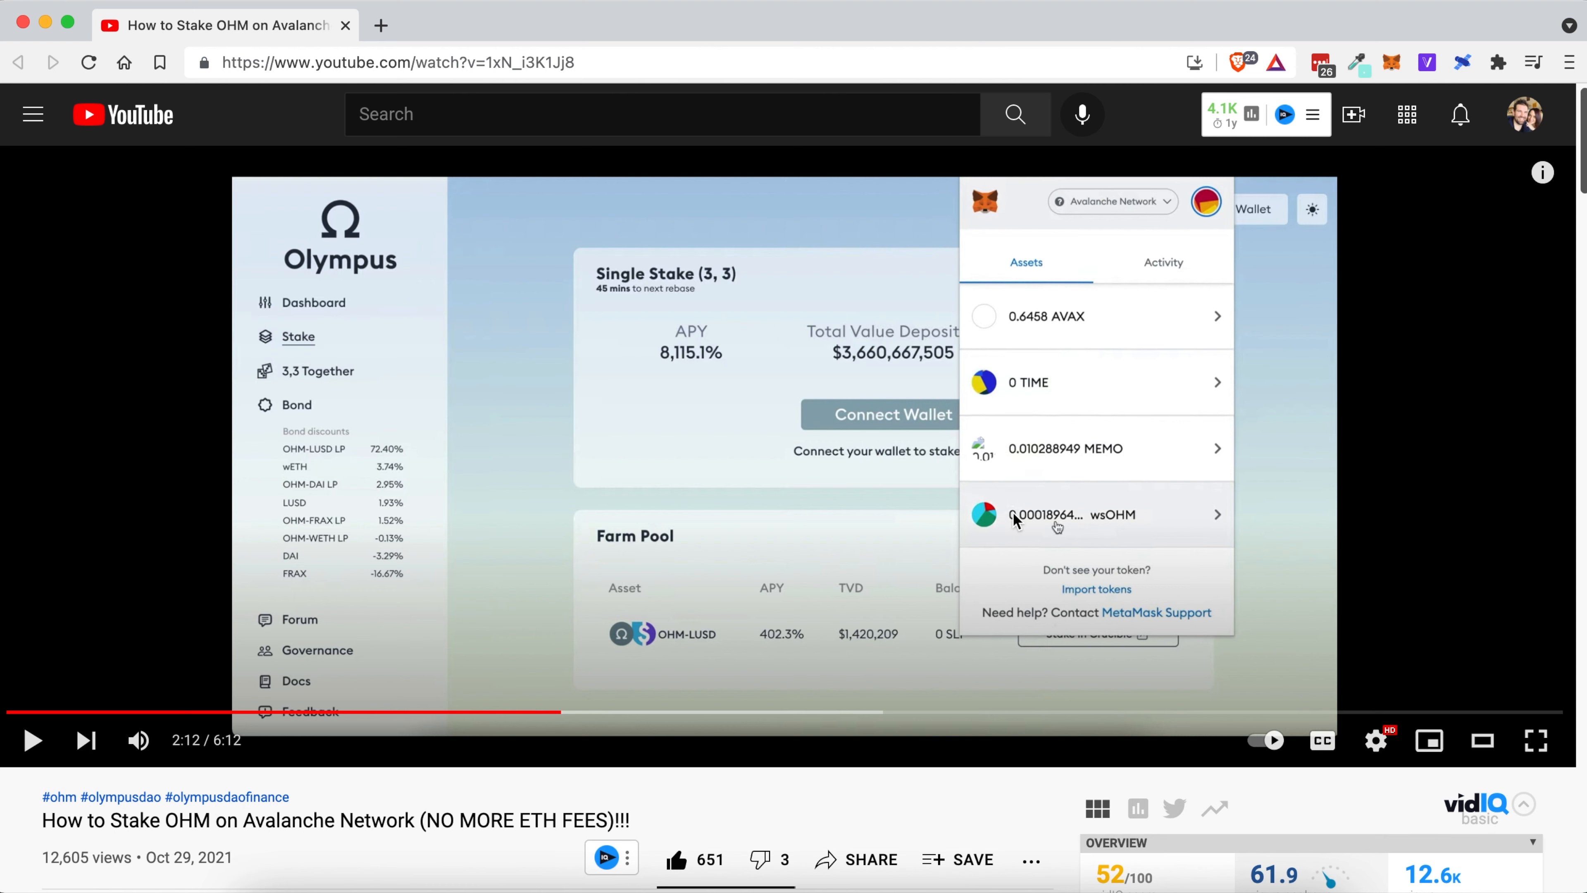
mouse_move(1064, 531)
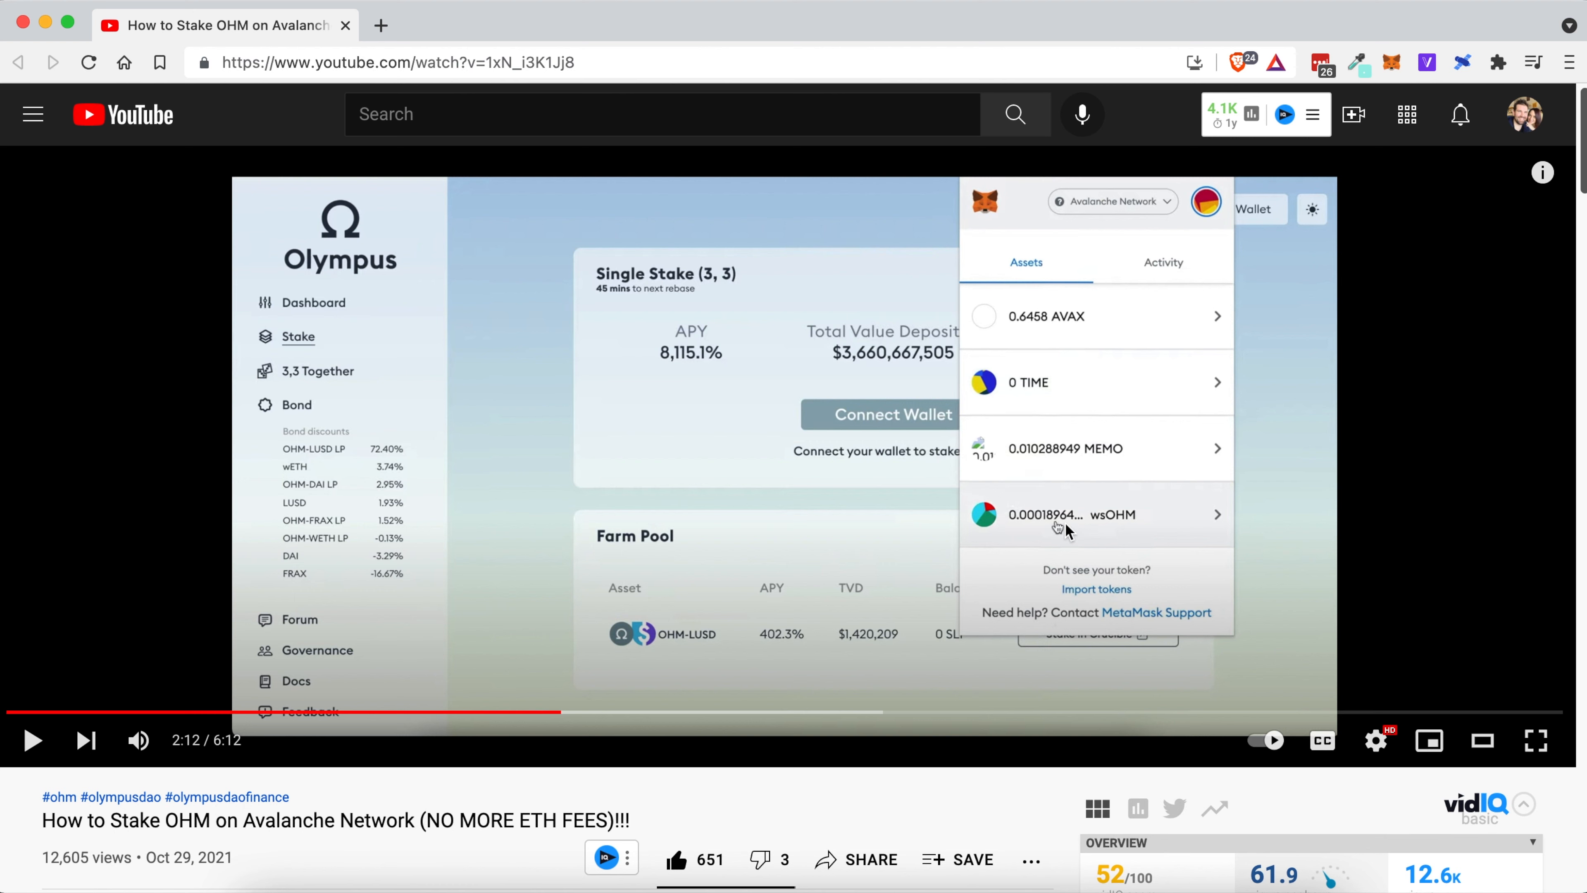
mouse_move(1050, 523)
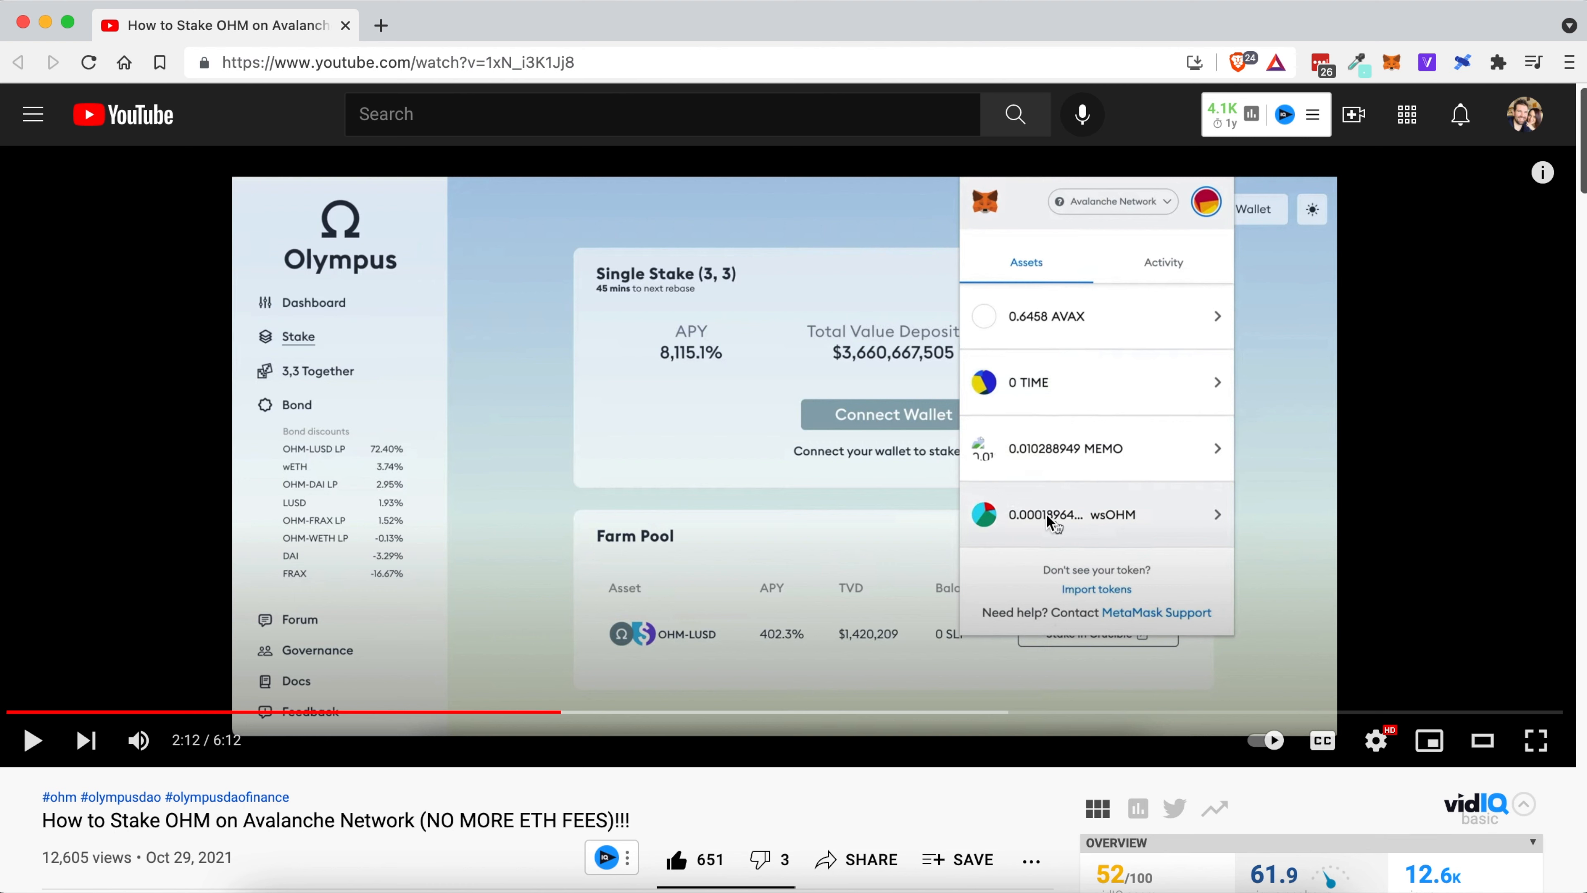
mouse_move(1042, 529)
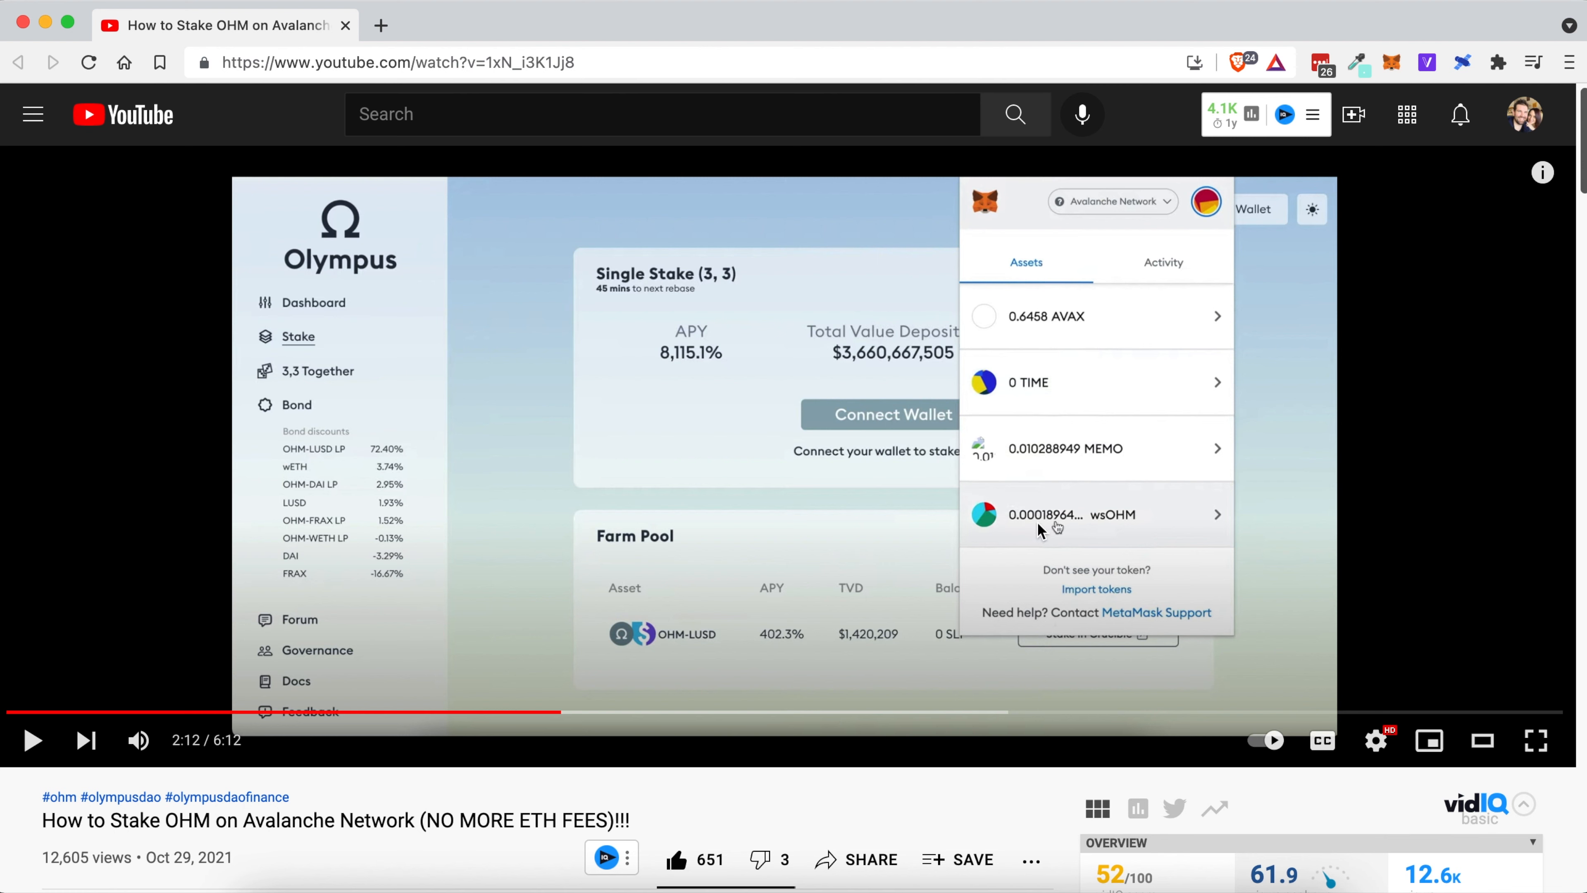
mouse_move(1046, 526)
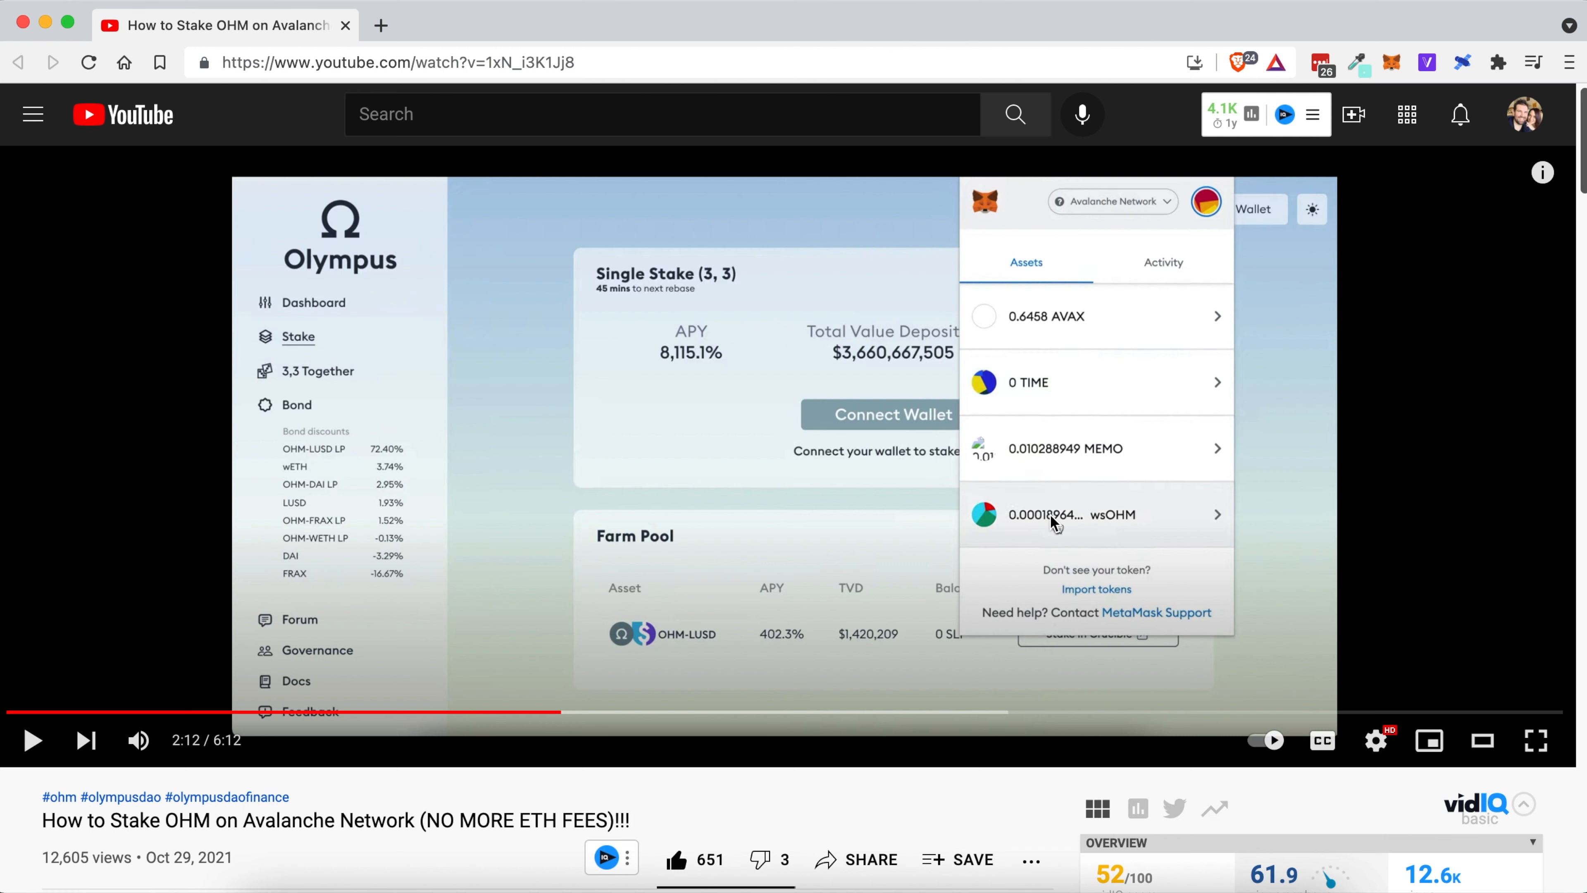
mouse_move(1091, 527)
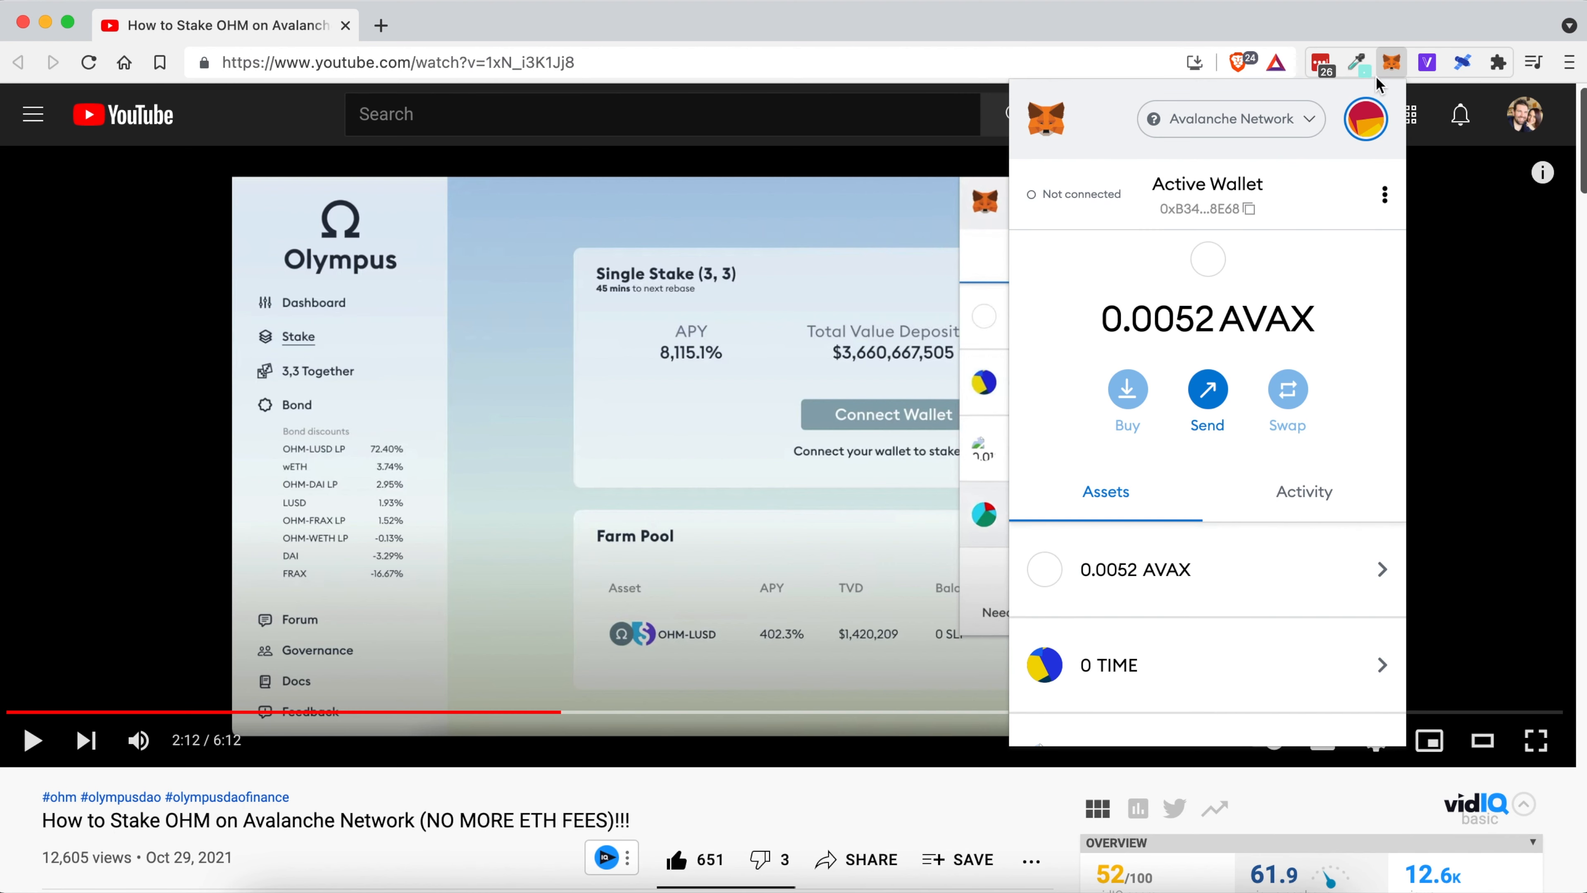
- Show the wsOHM asset (0.001 wsOHM) and the account details with address and QR code
scroll("down", 3)
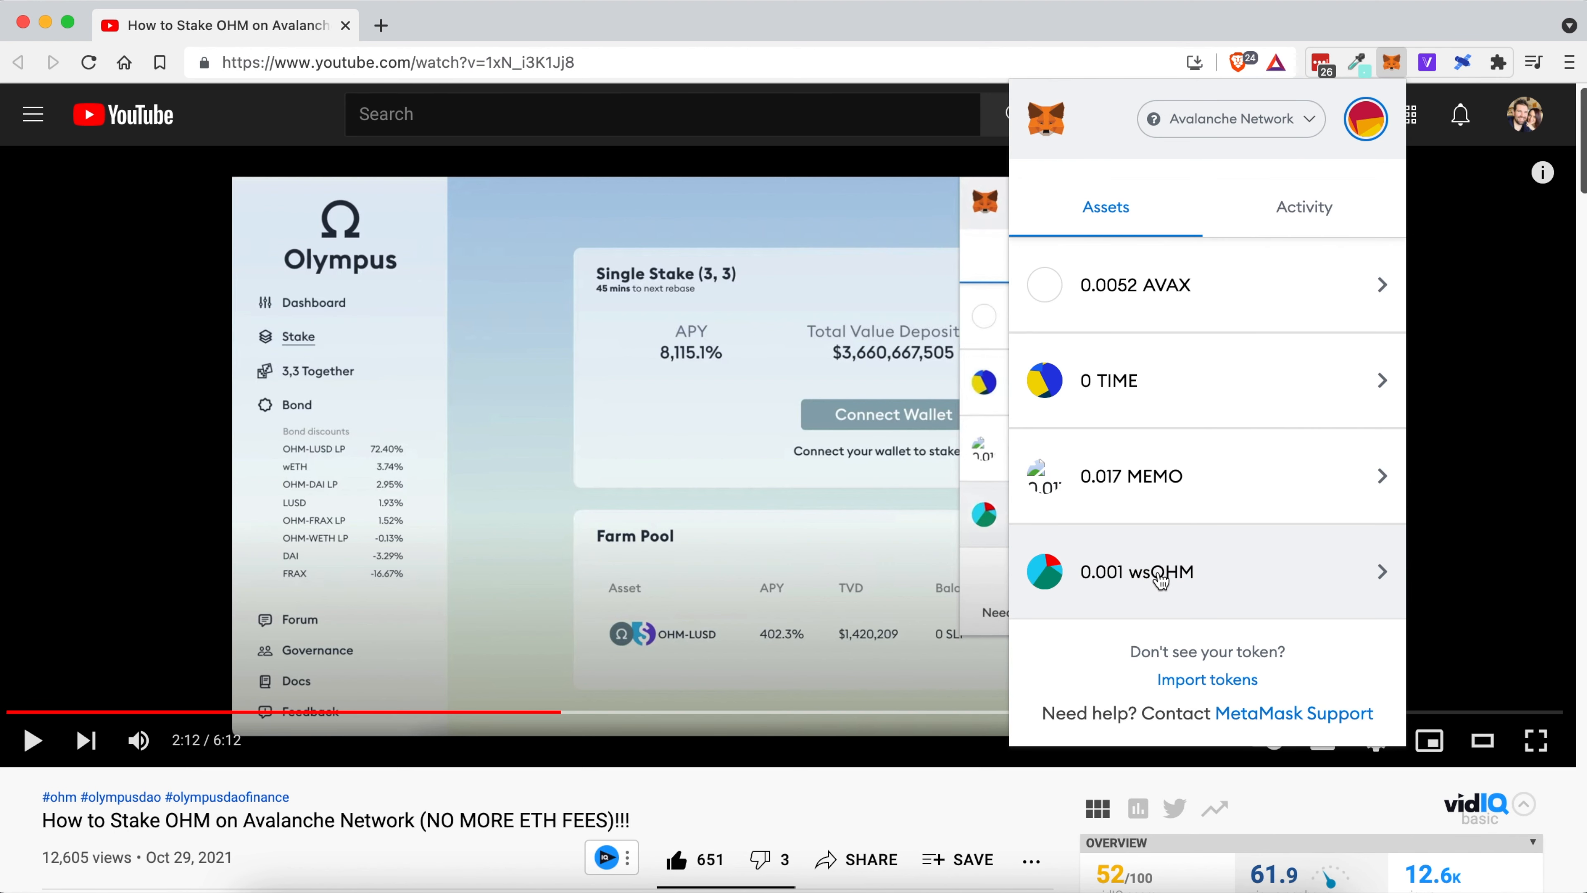
left_click(1133, 572)
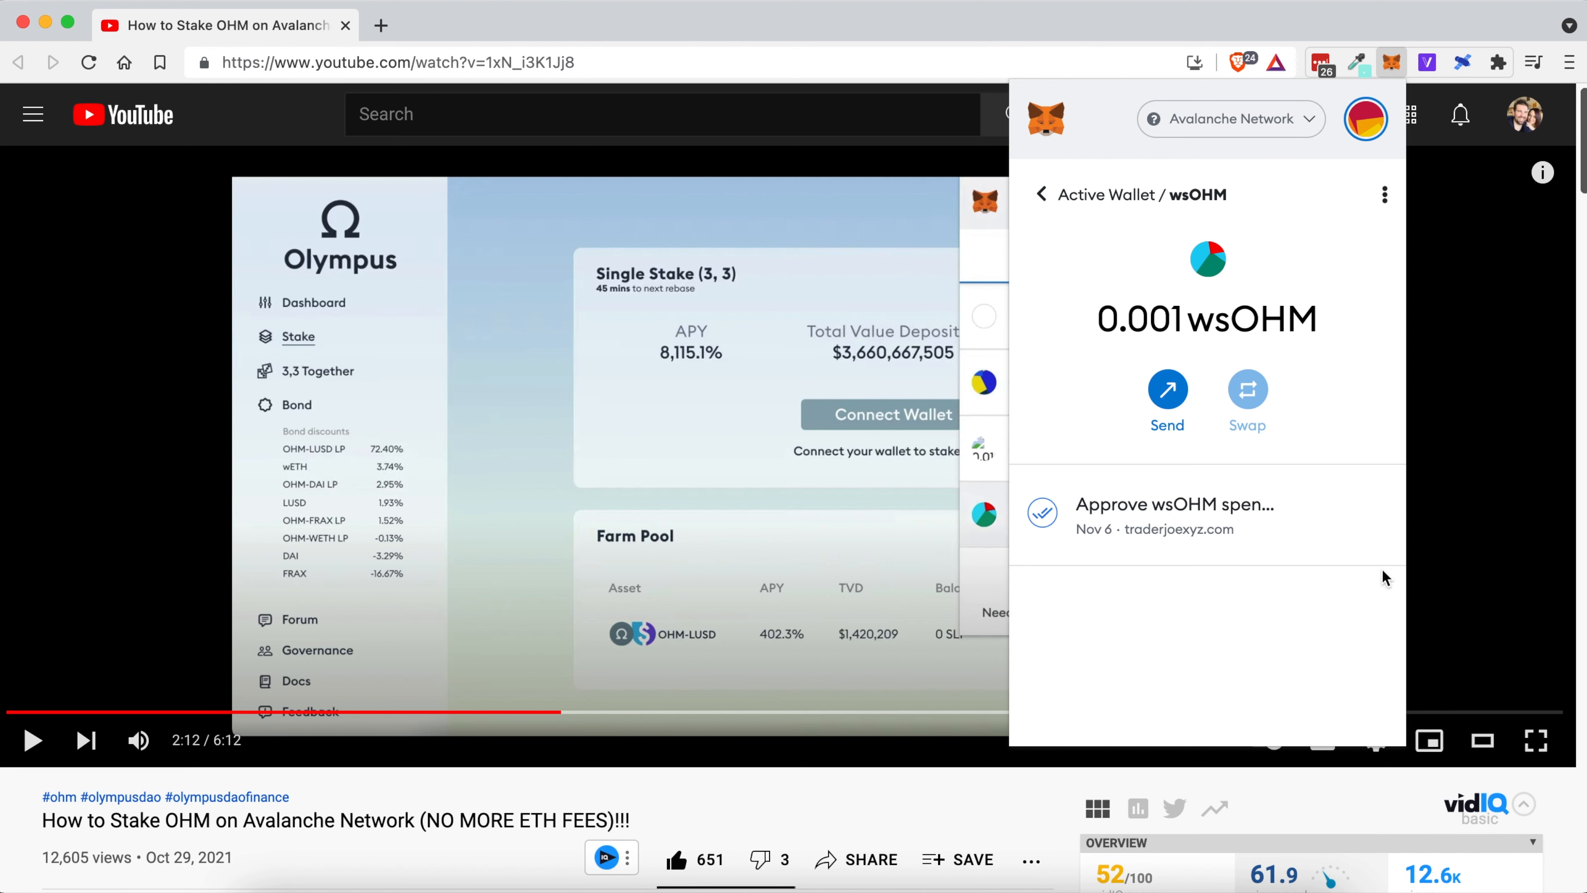
mouse_move(1385, 198)
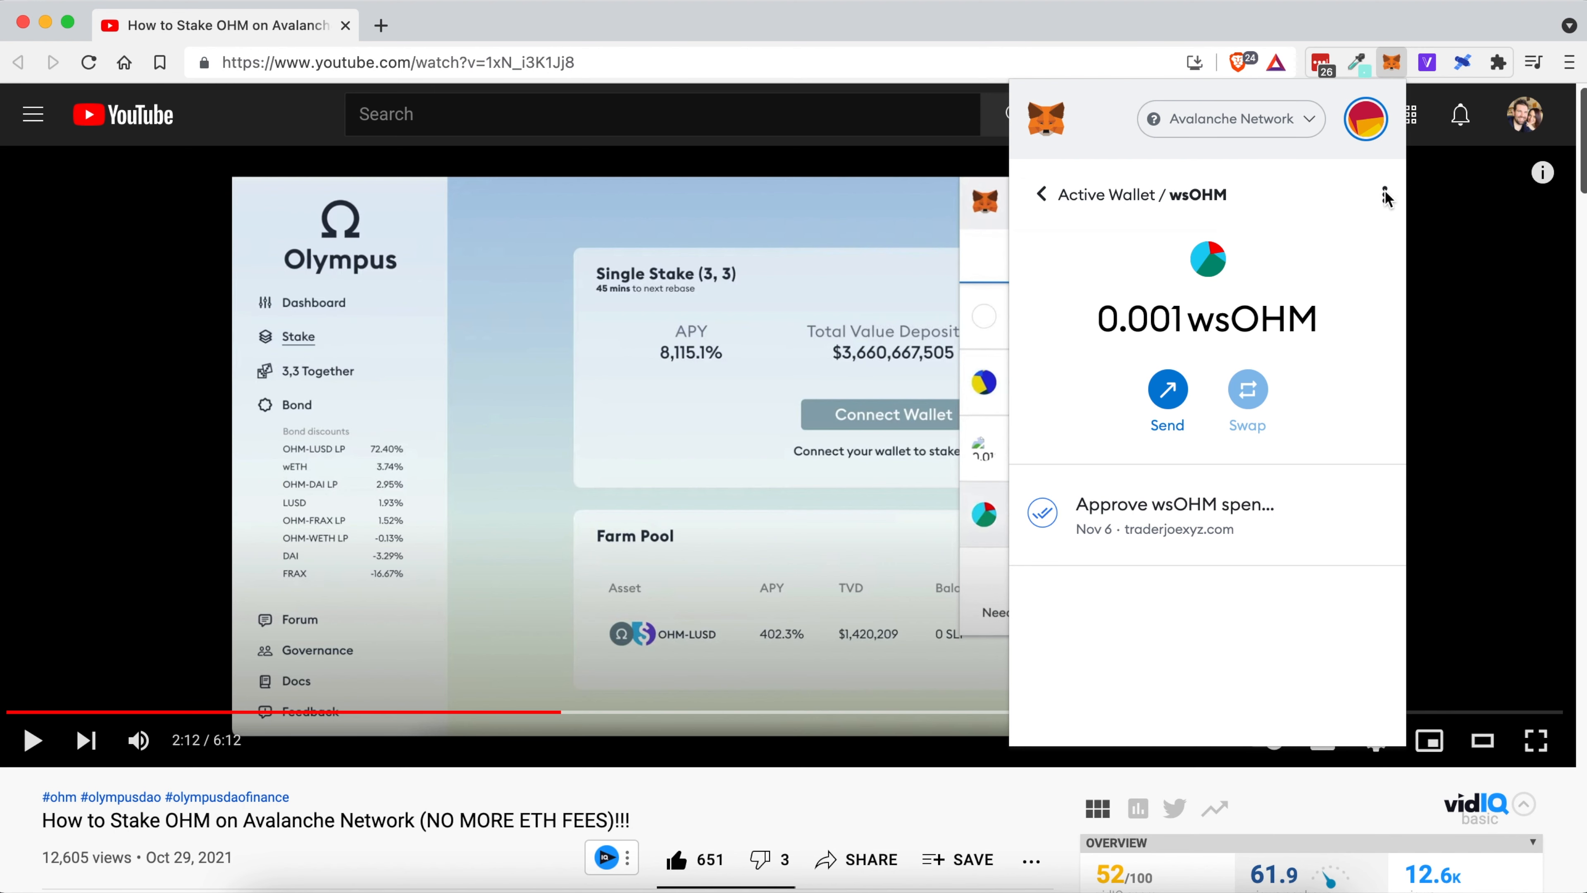
left_click(1384, 194)
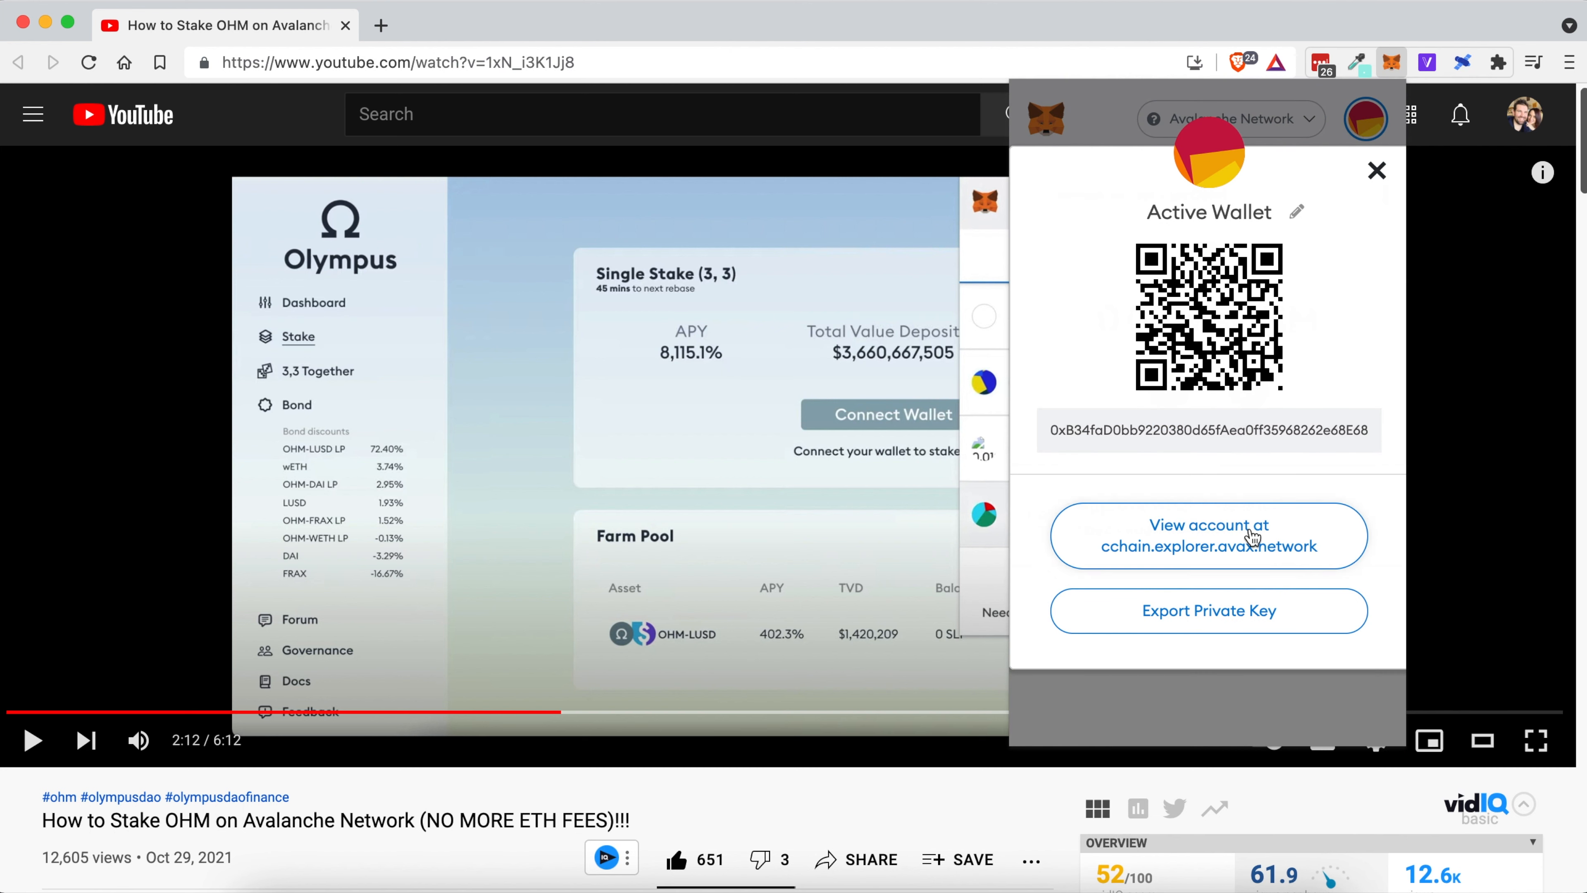
mouse_move(1222, 556)
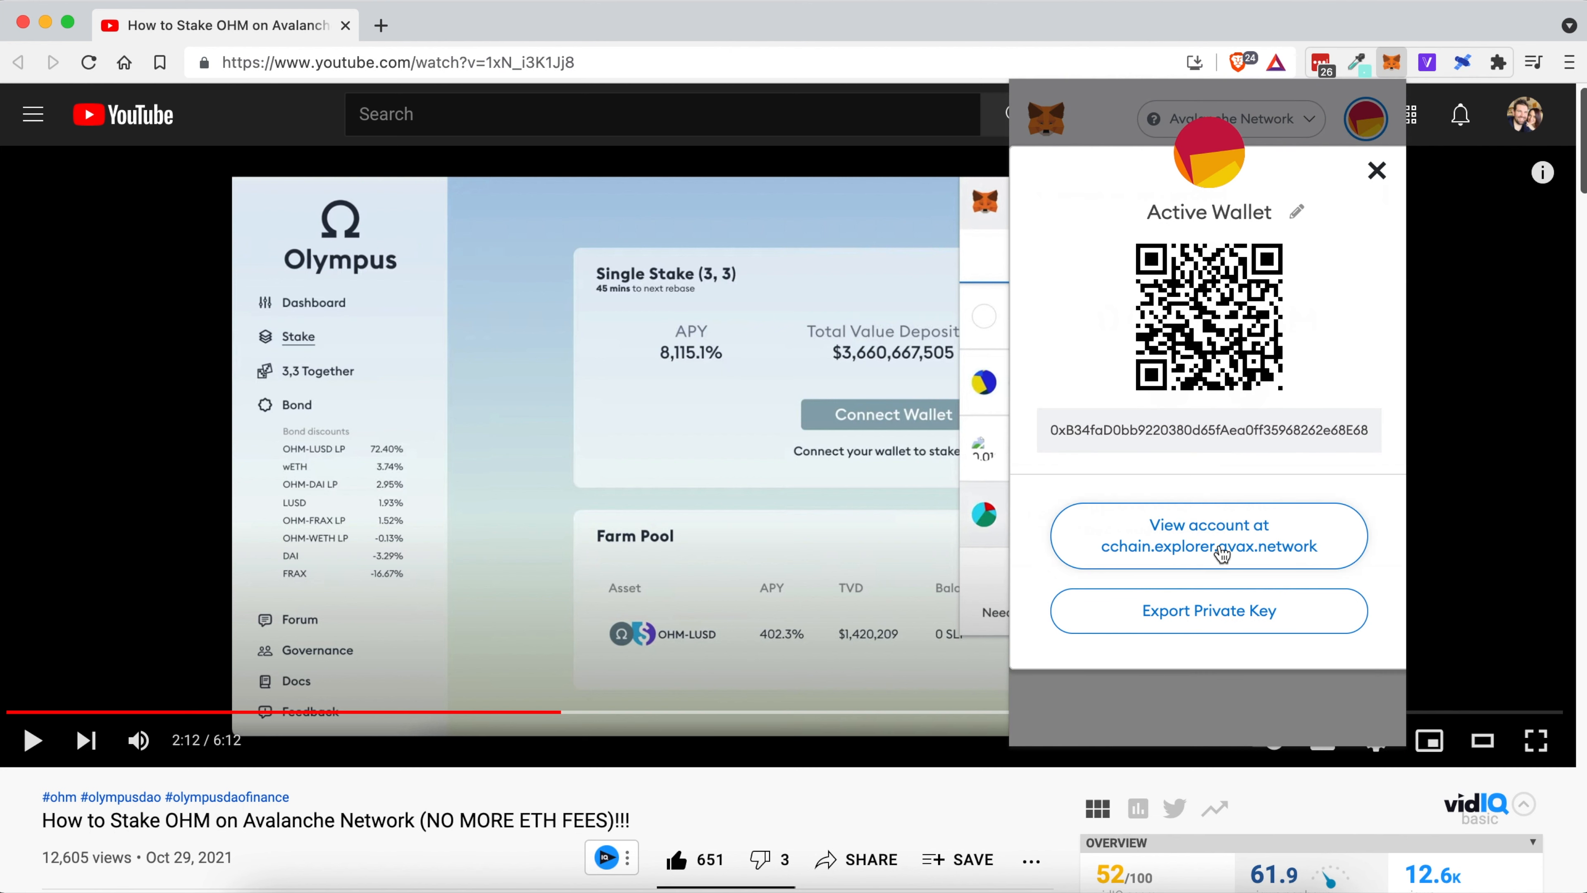
- View the address on the C-Chain explorer, reveal 0.001334043882704512 wsOHM, then return to YouTube
left_click(1207, 535)
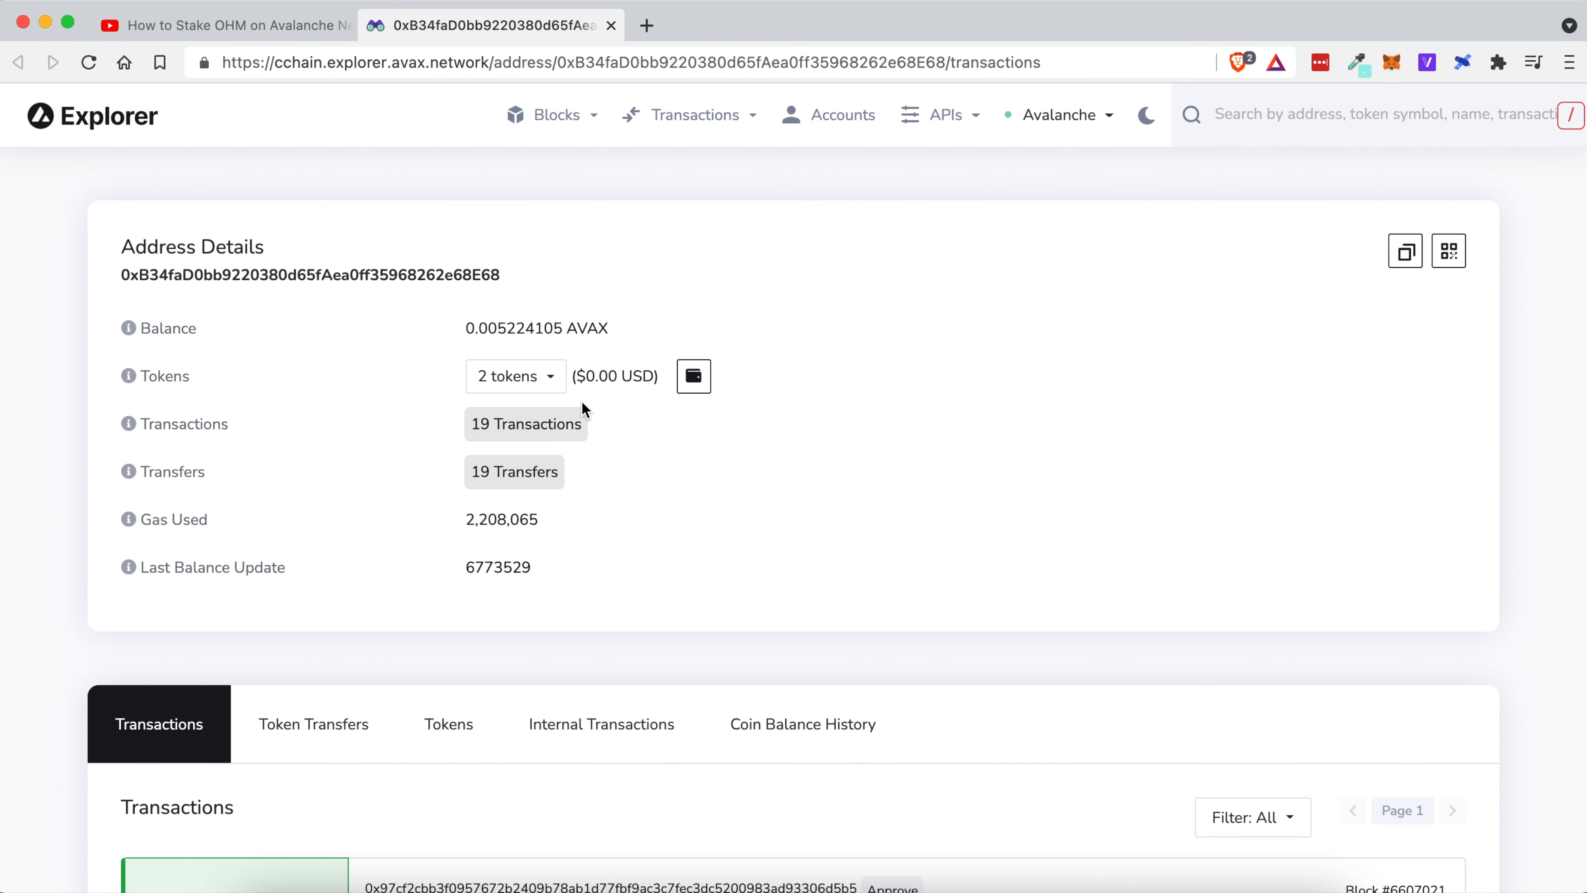
left_click(513, 375)
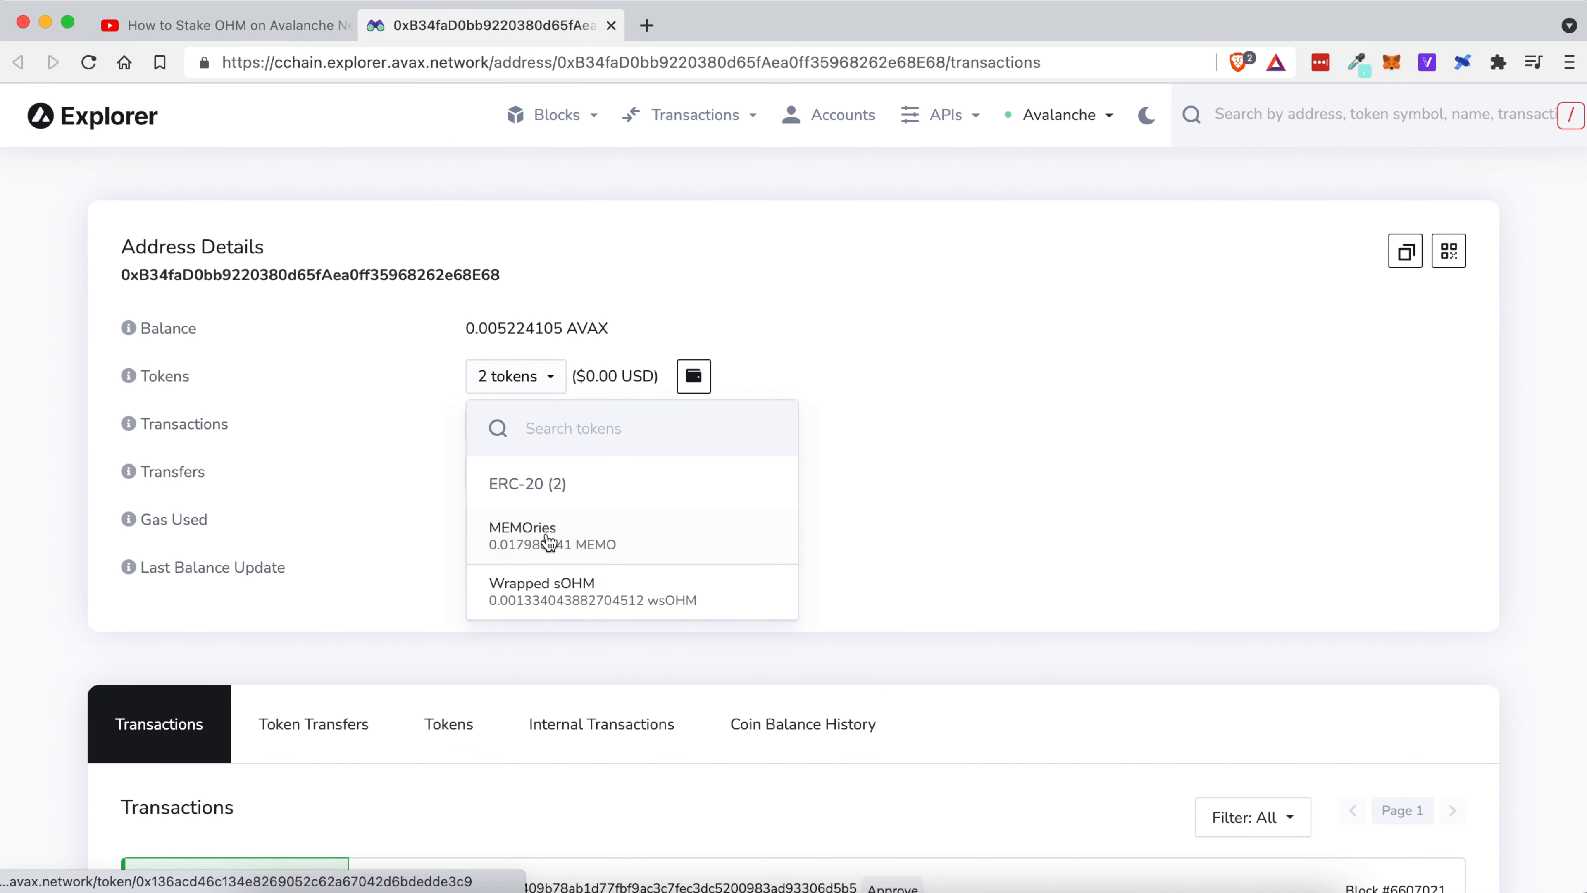
mouse_move(632, 592)
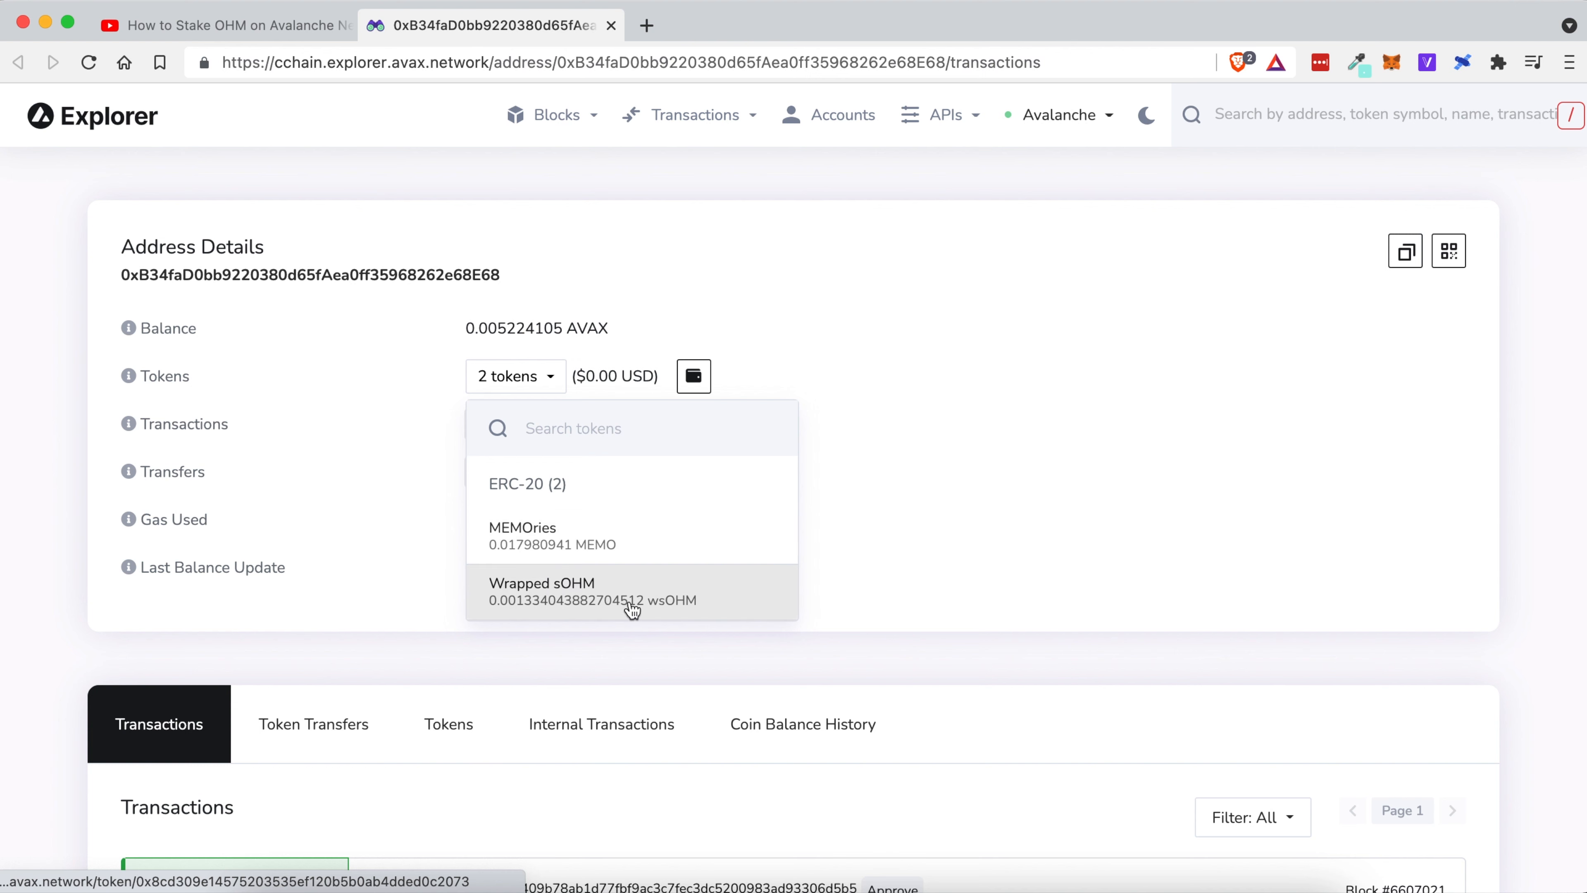
mouse_move(577, 600)
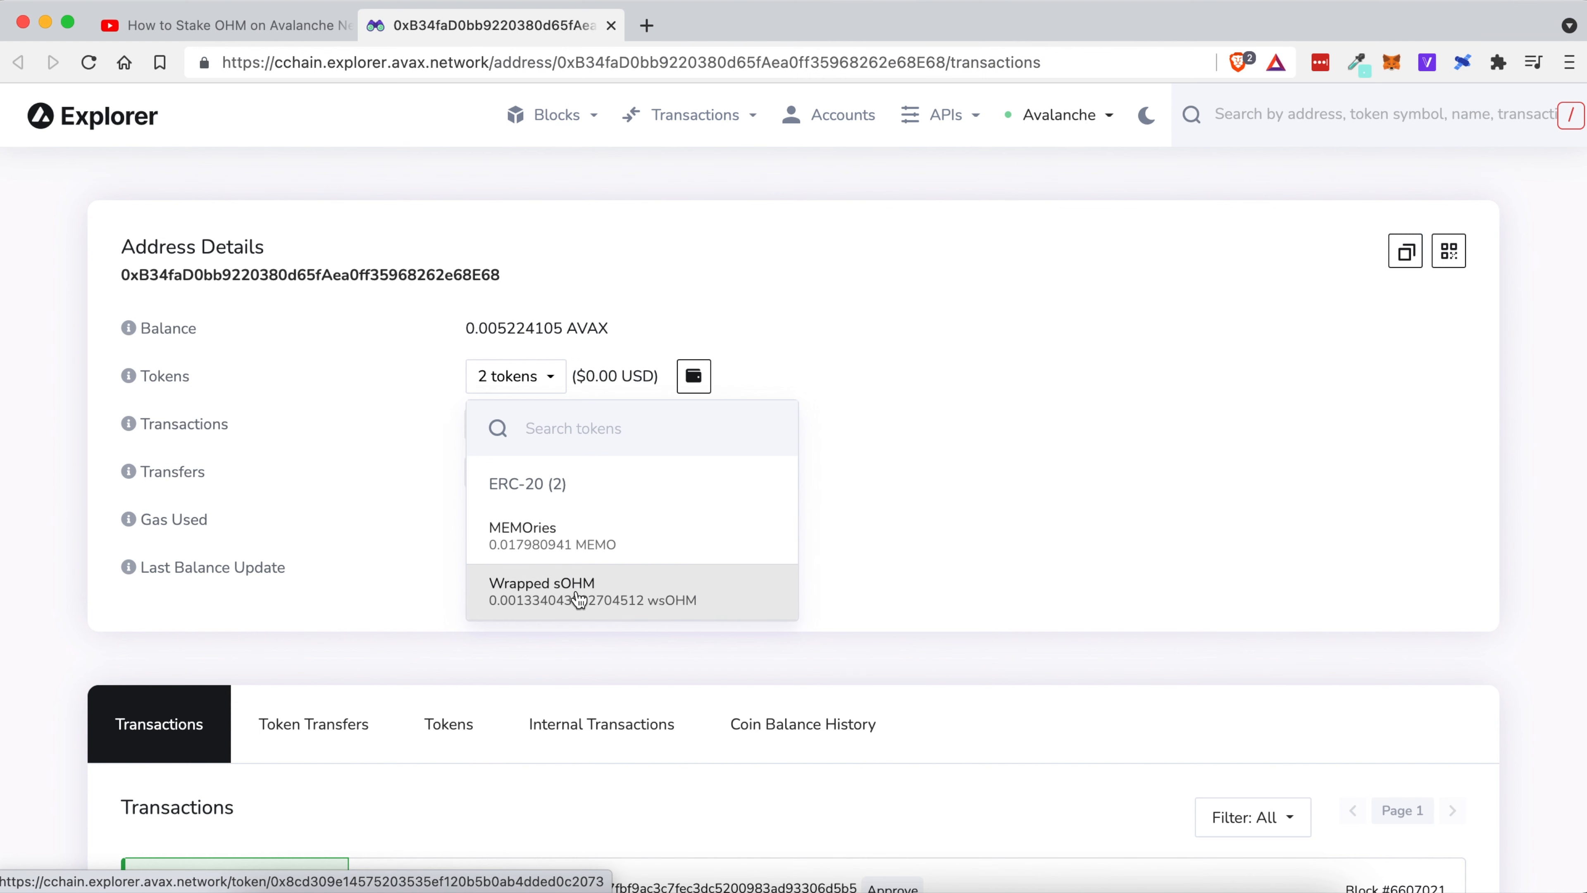
mouse_move(644, 536)
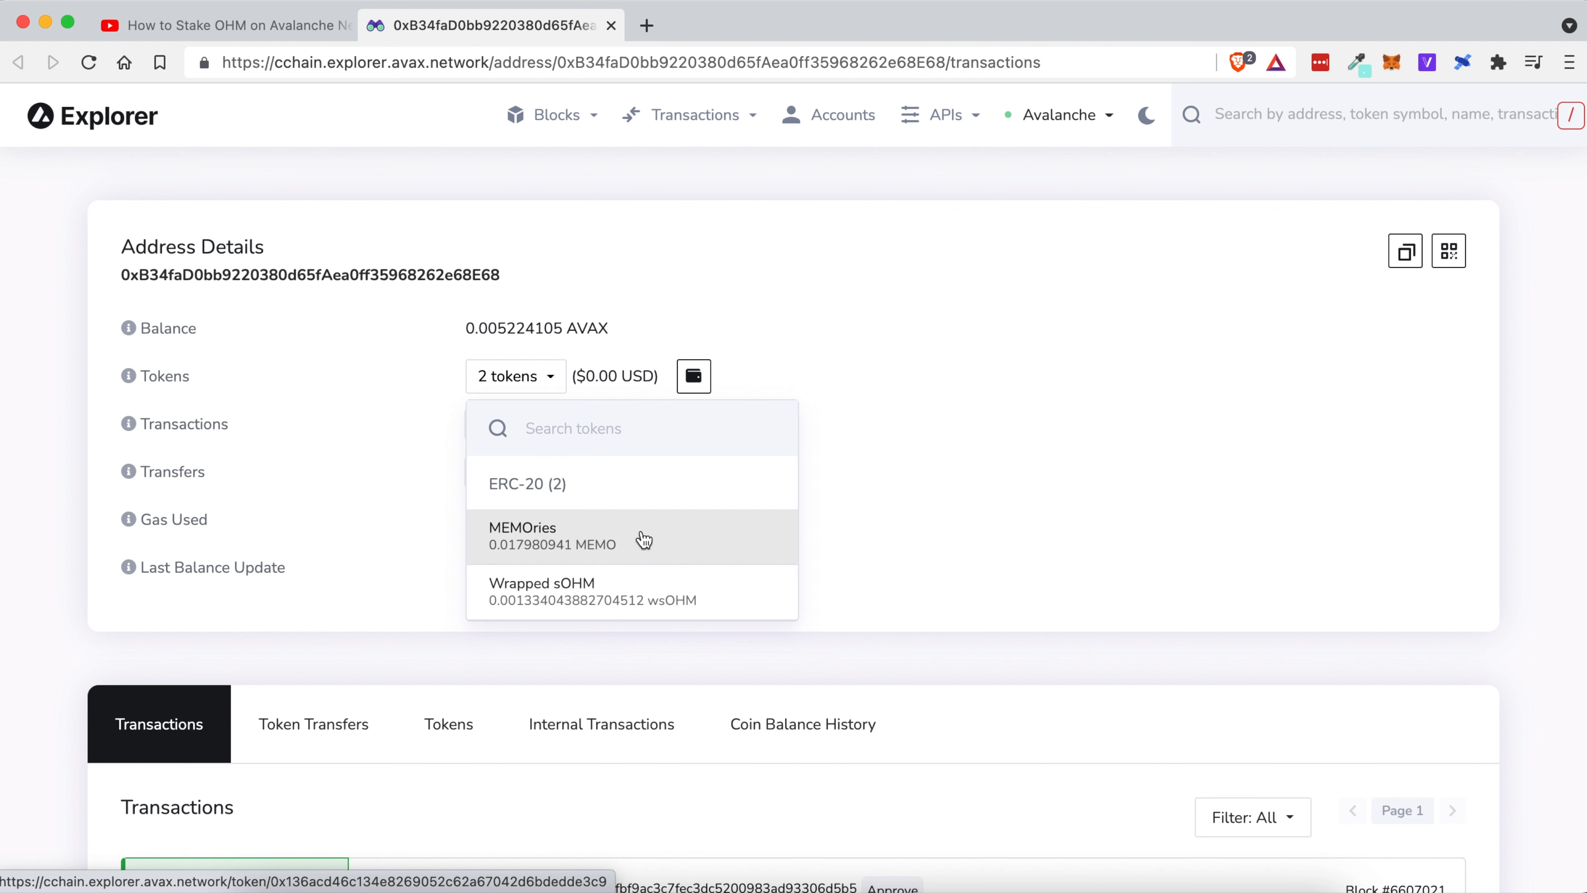
mouse_move(660, 547)
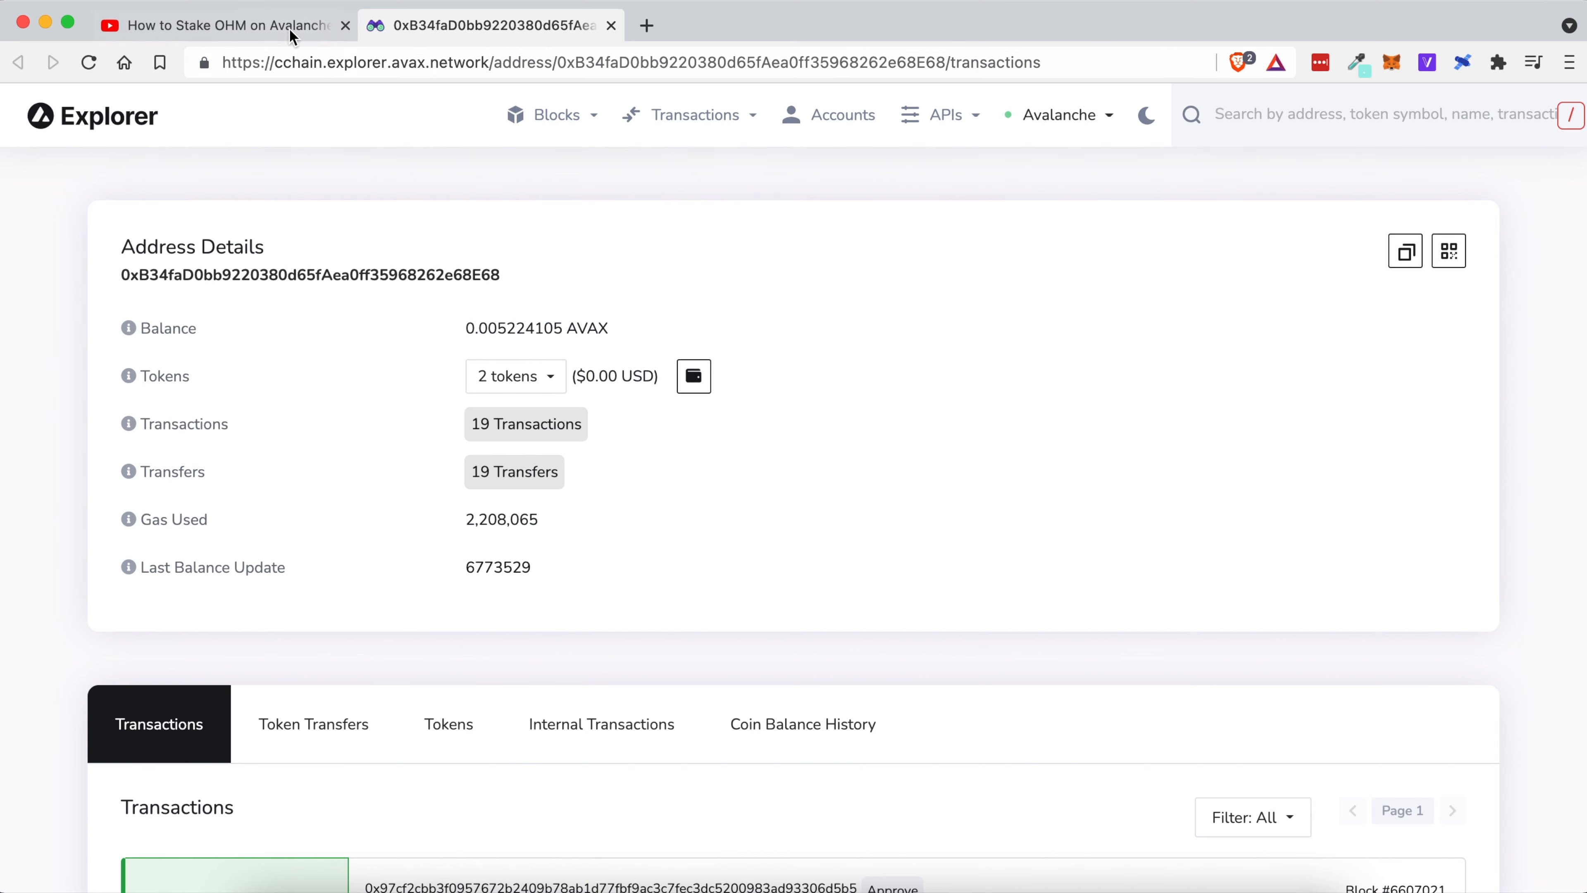
left_click(212, 24)
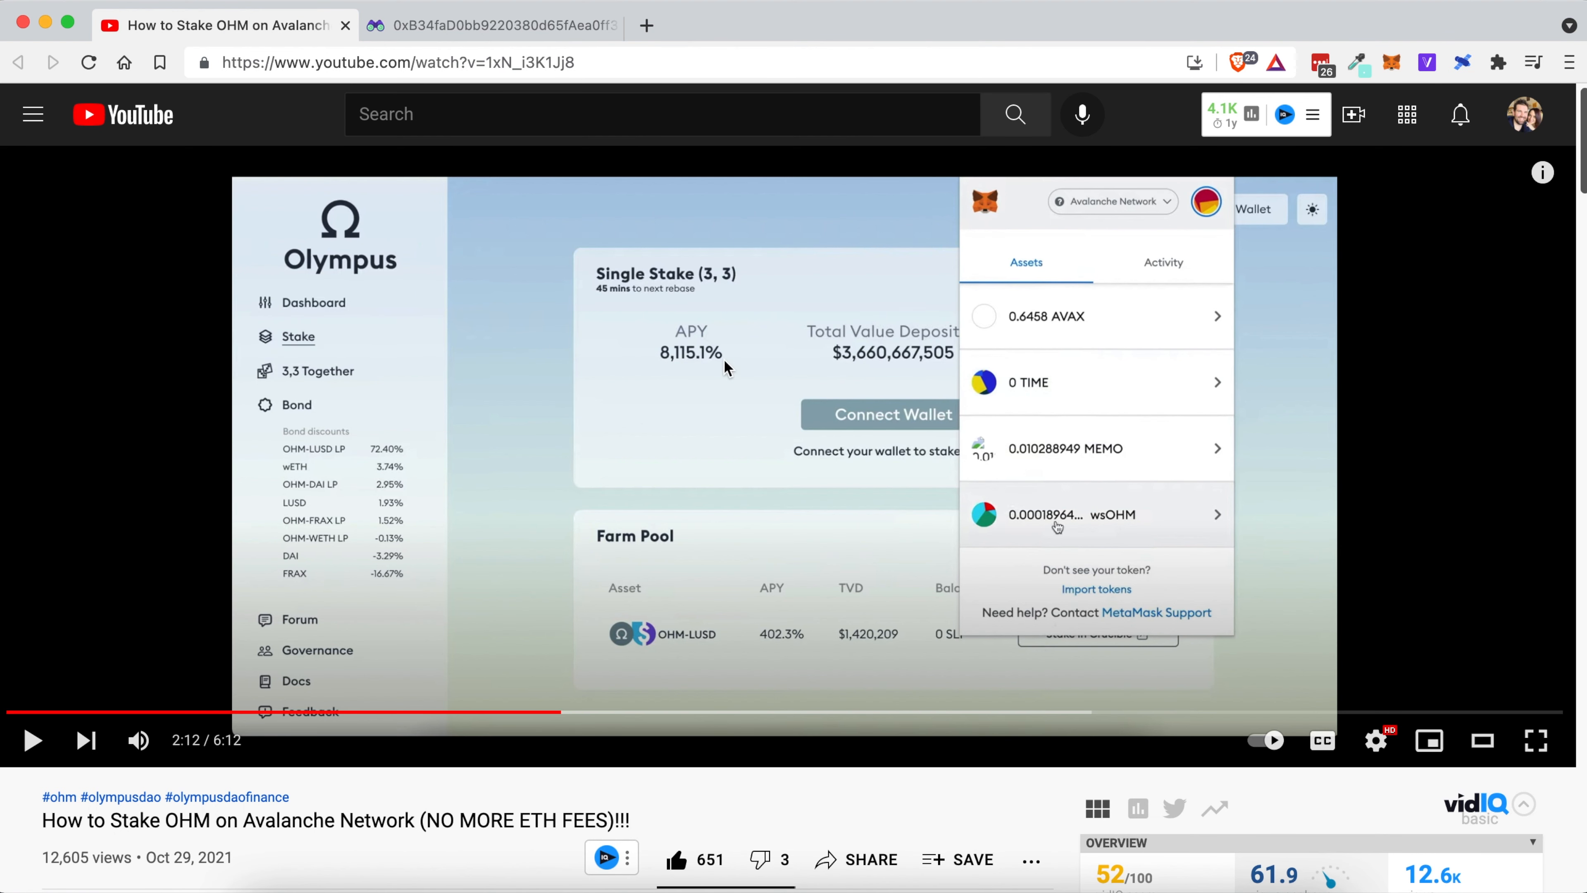
mouse_move(731, 555)
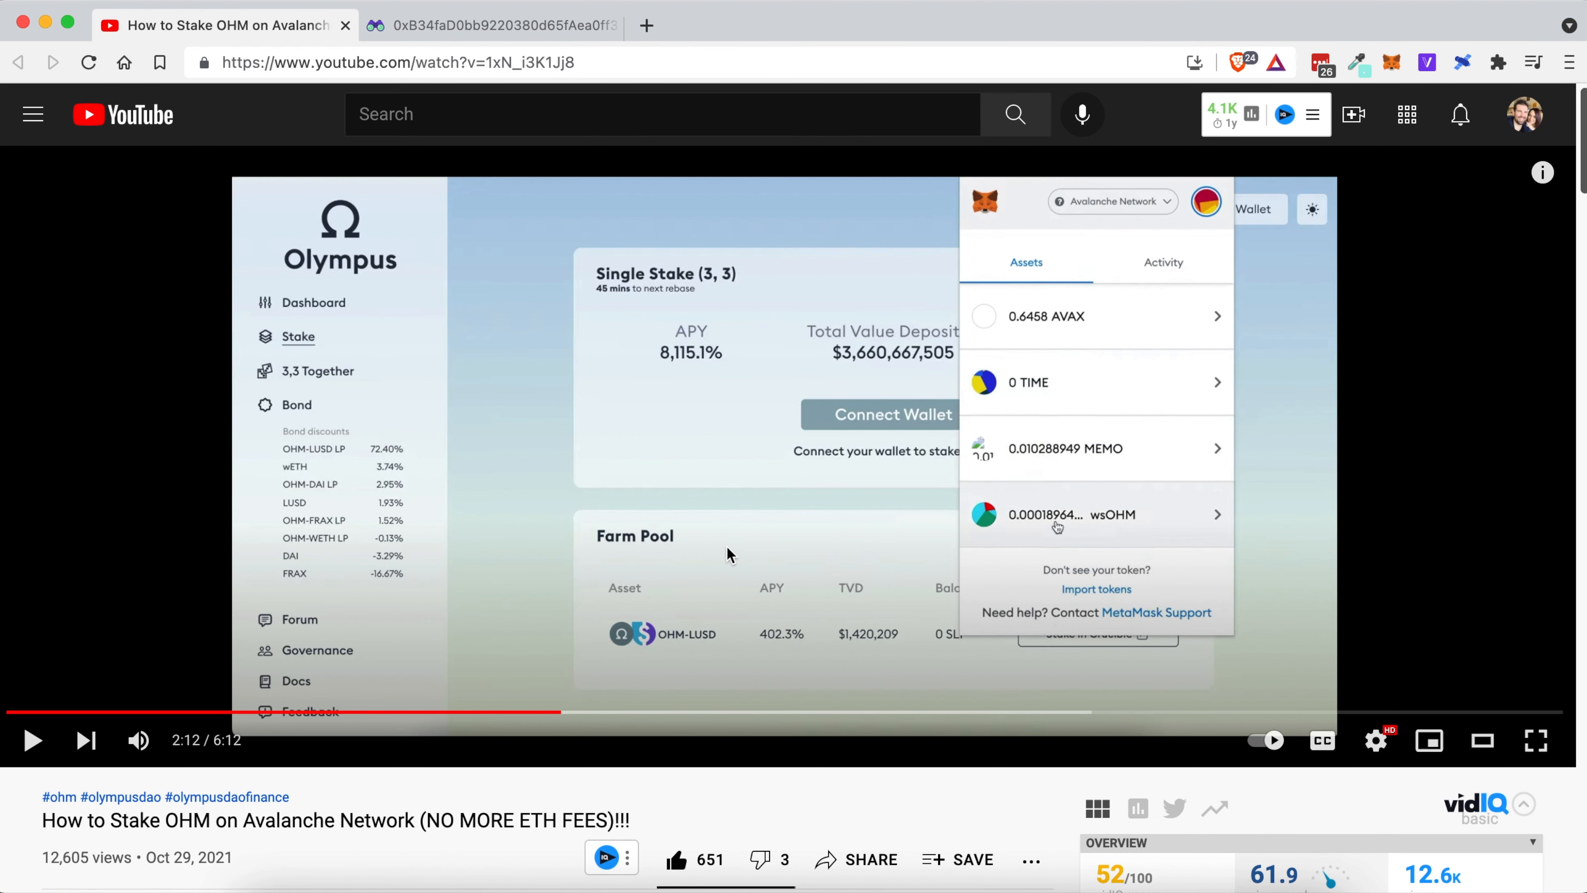
mouse_move(745, 561)
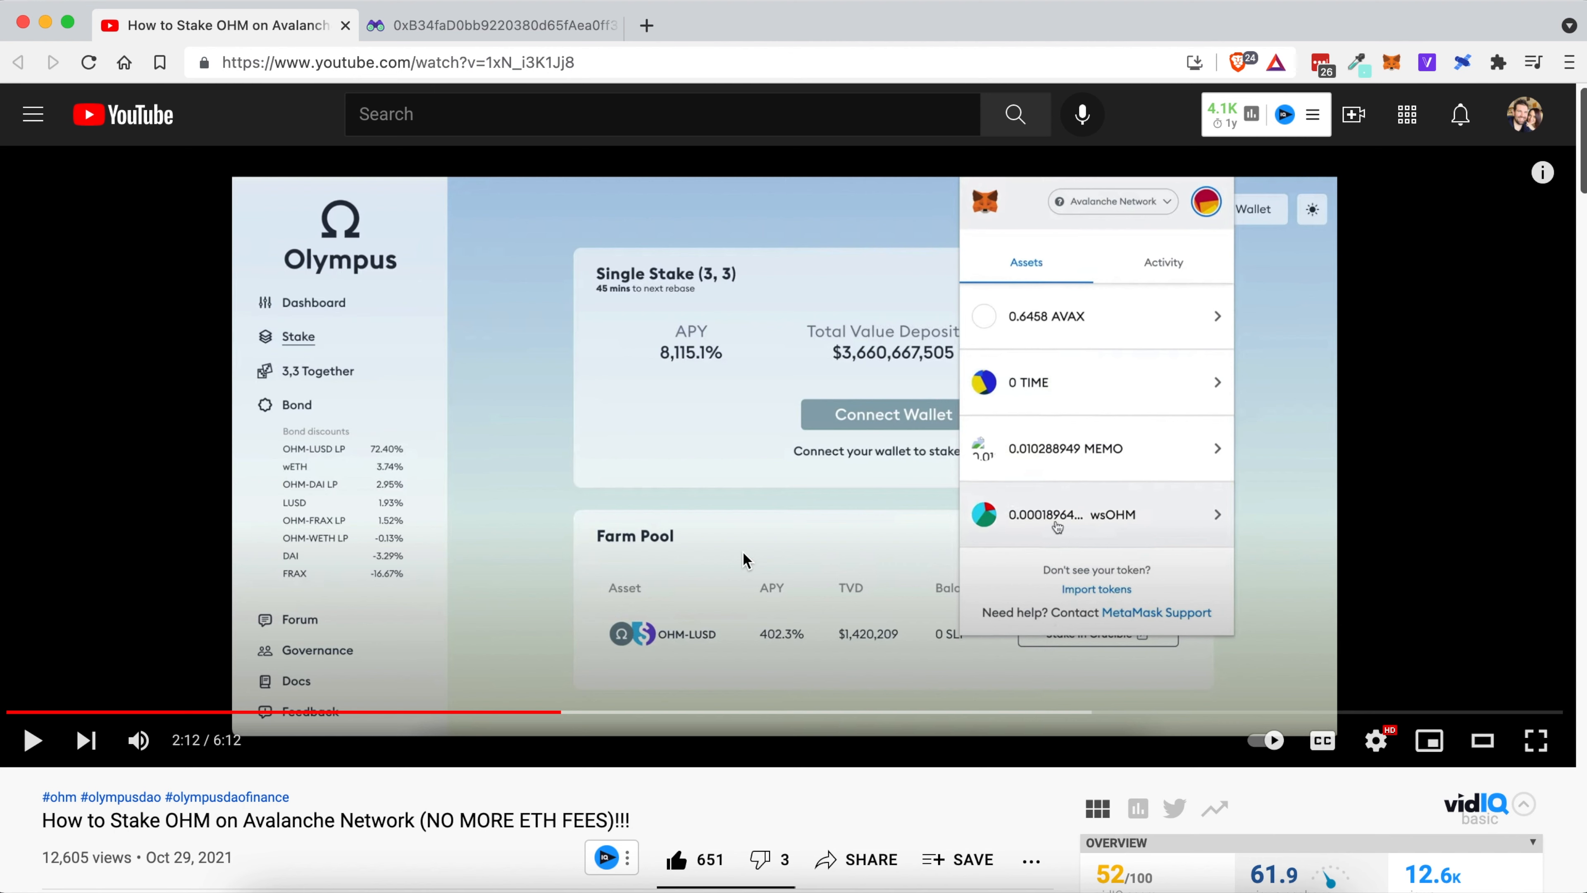